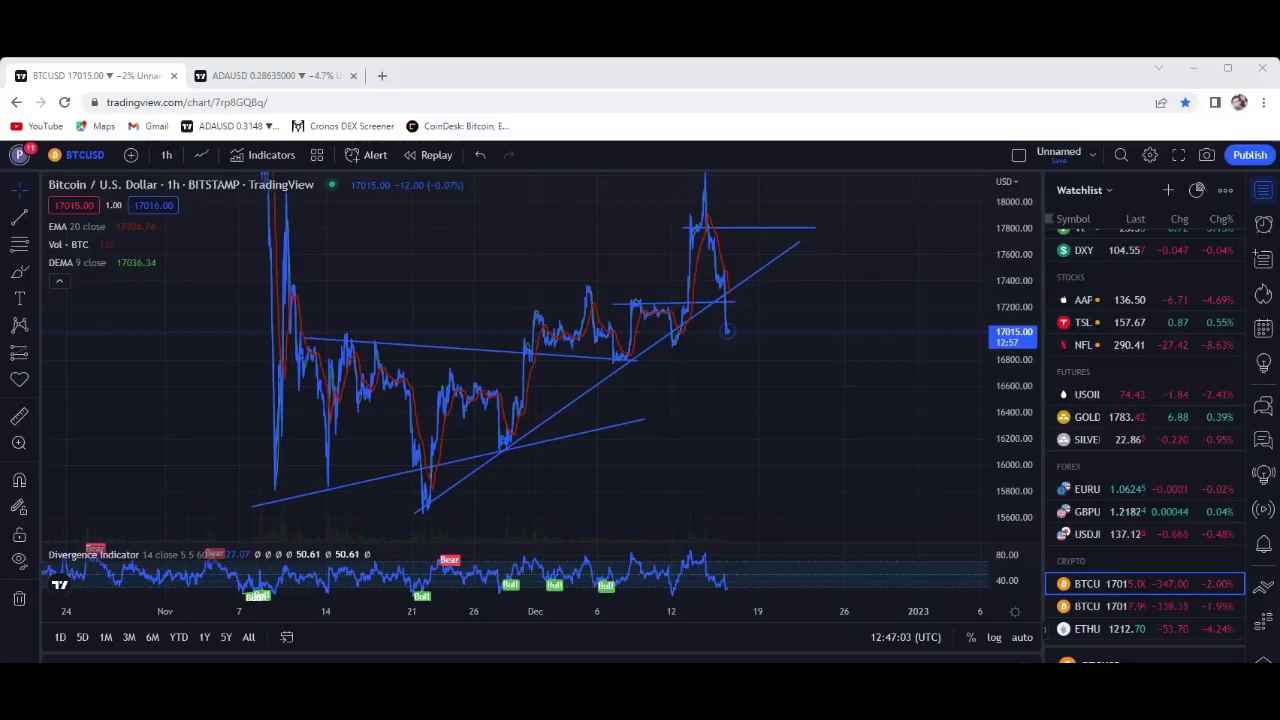
pyautogui.moveTo(470, 80)
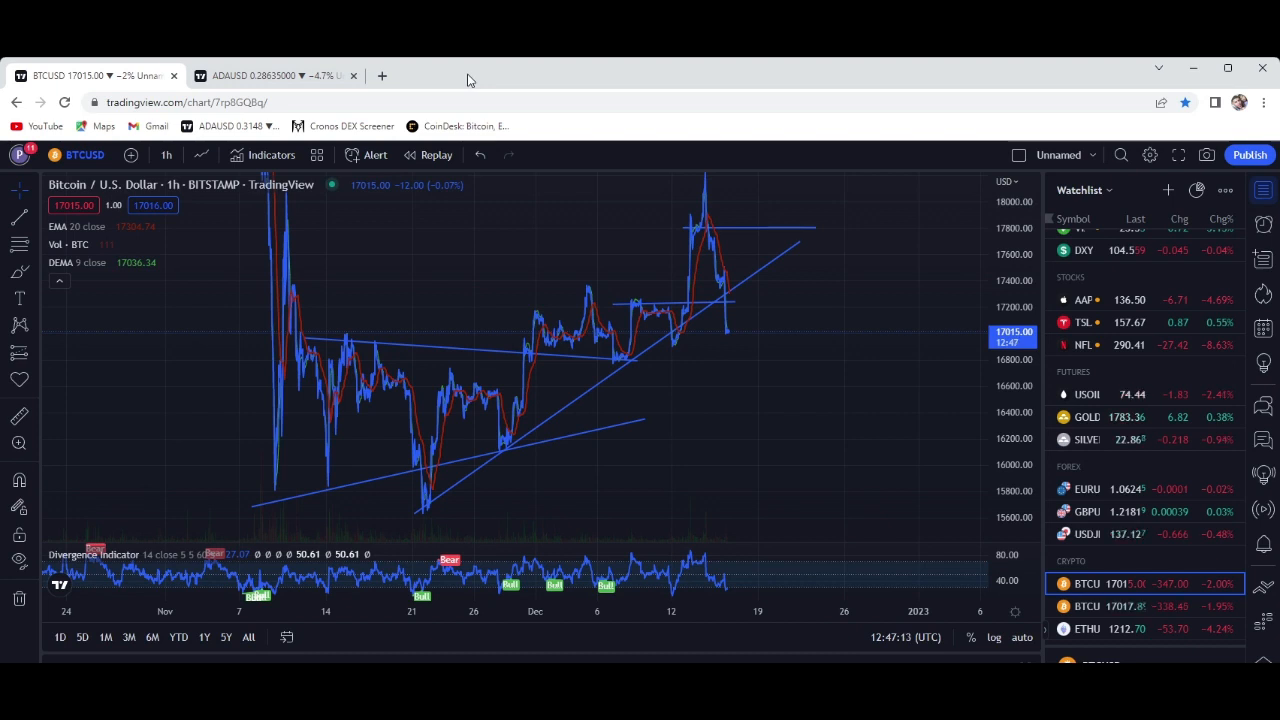
pyautogui.moveTo(762, 383)
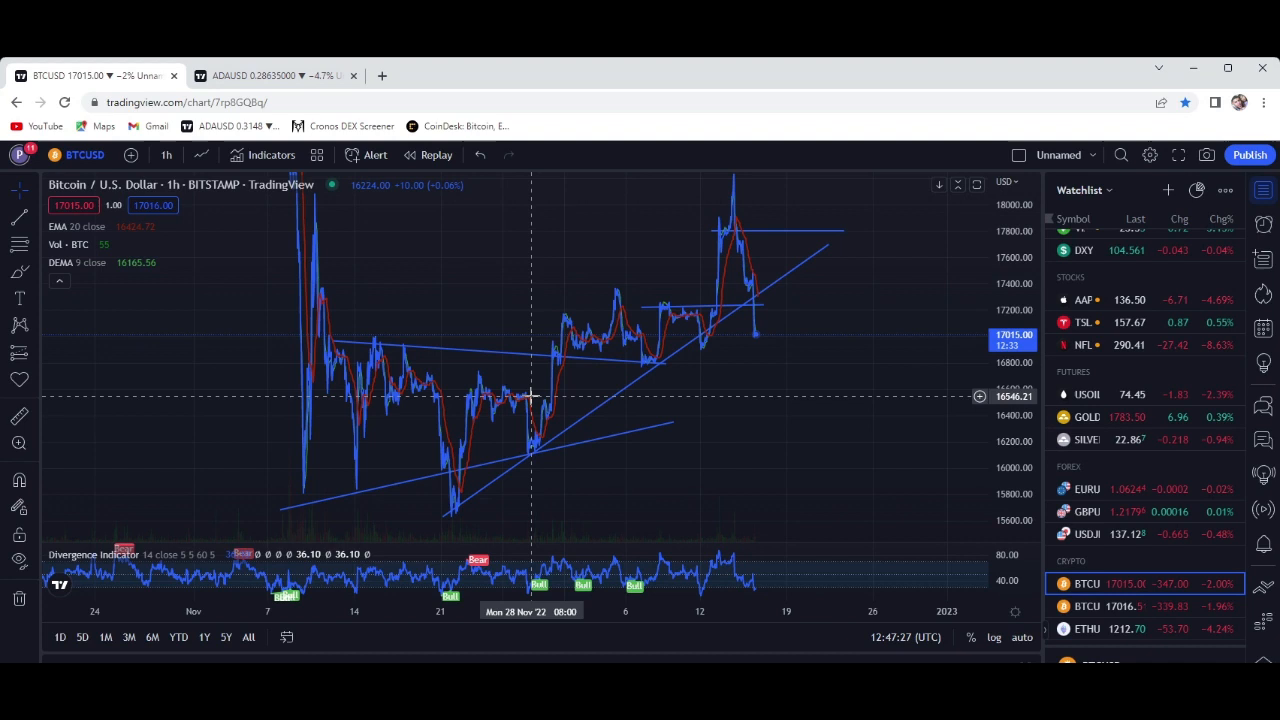
pyautogui.moveTo(762, 305)
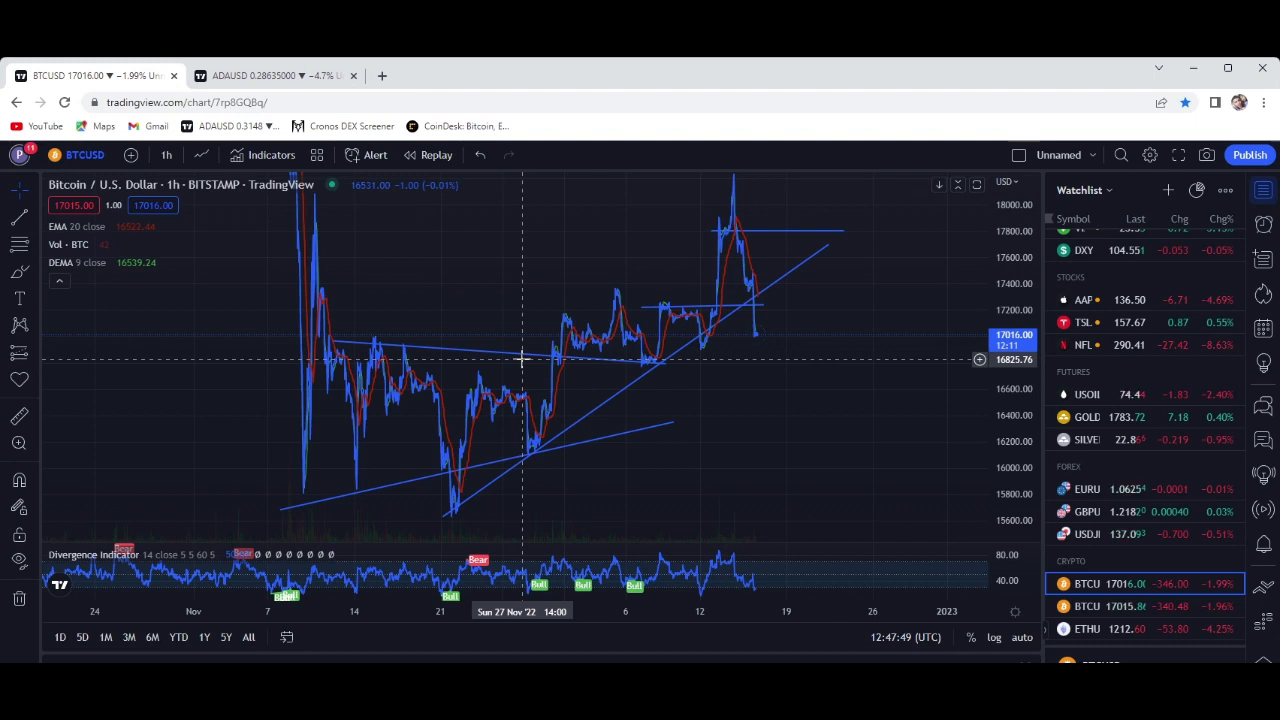
pyautogui.moveTo(370, 488)
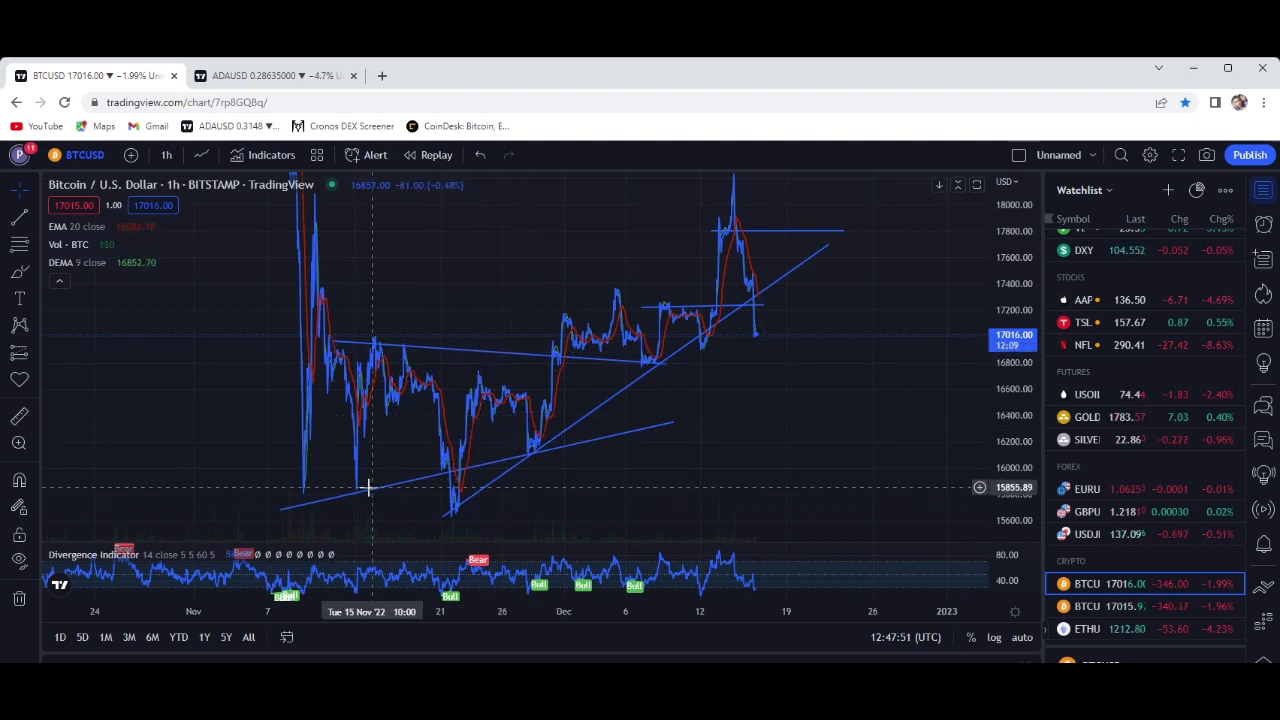
pyautogui.moveTo(362, 487)
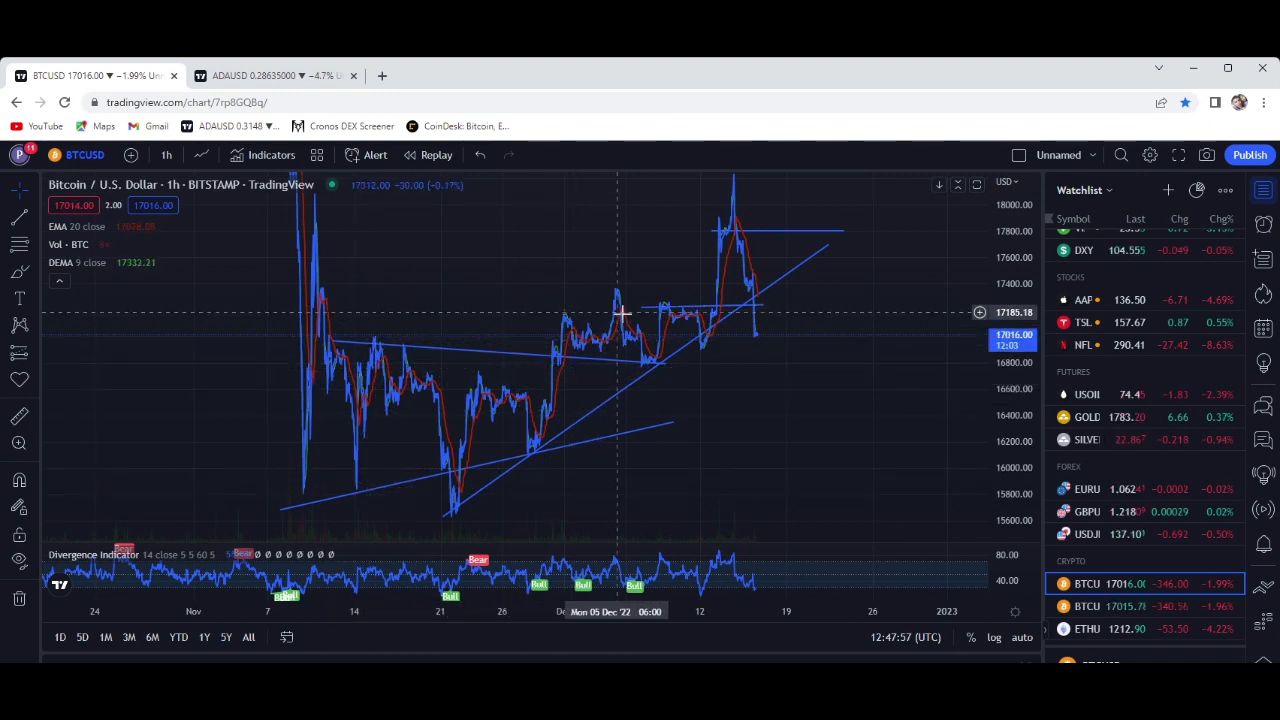
pyautogui.moveTo(671, 326)
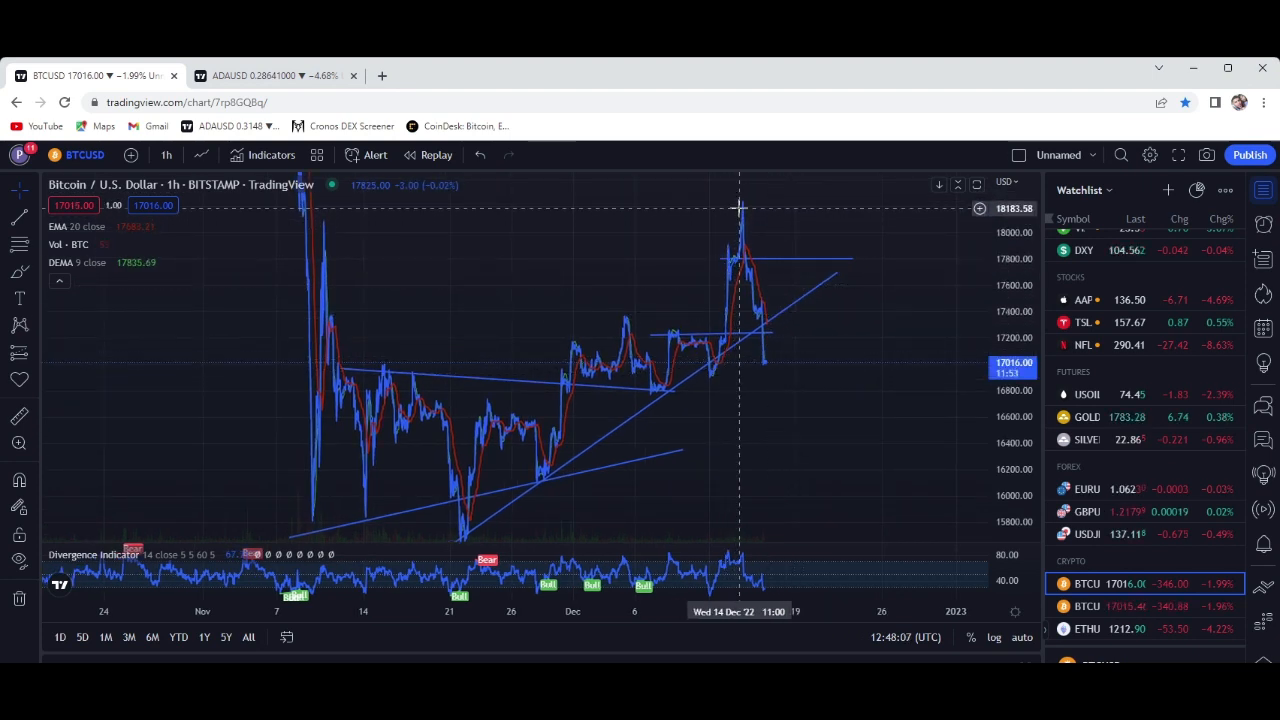
pyautogui.moveTo(745, 210)
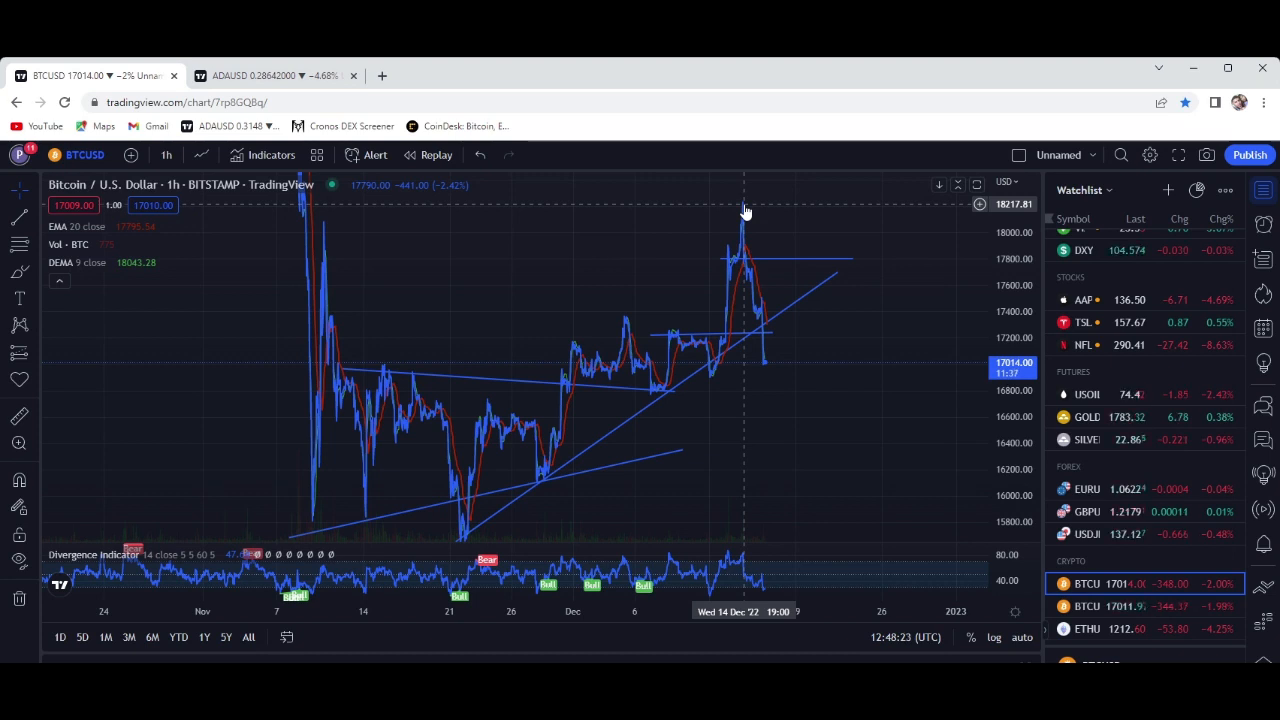
pyautogui.moveTo(745, 233)
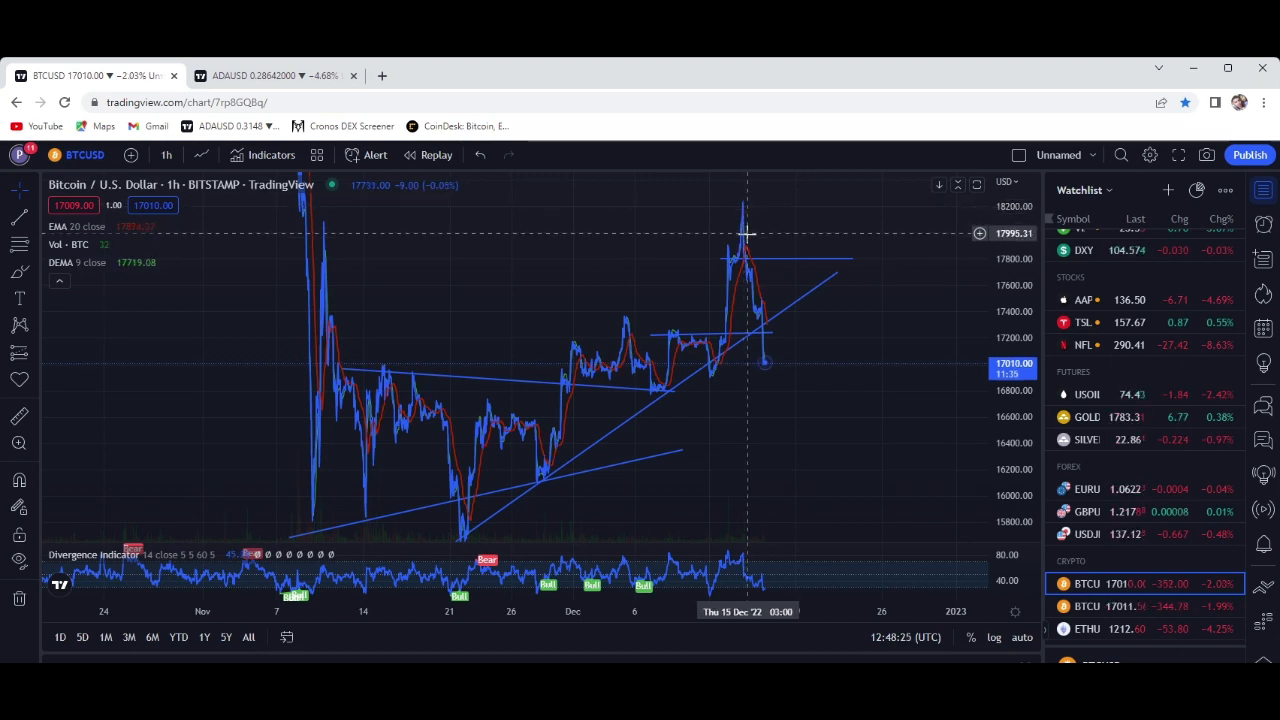
pyautogui.moveTo(773, 287)
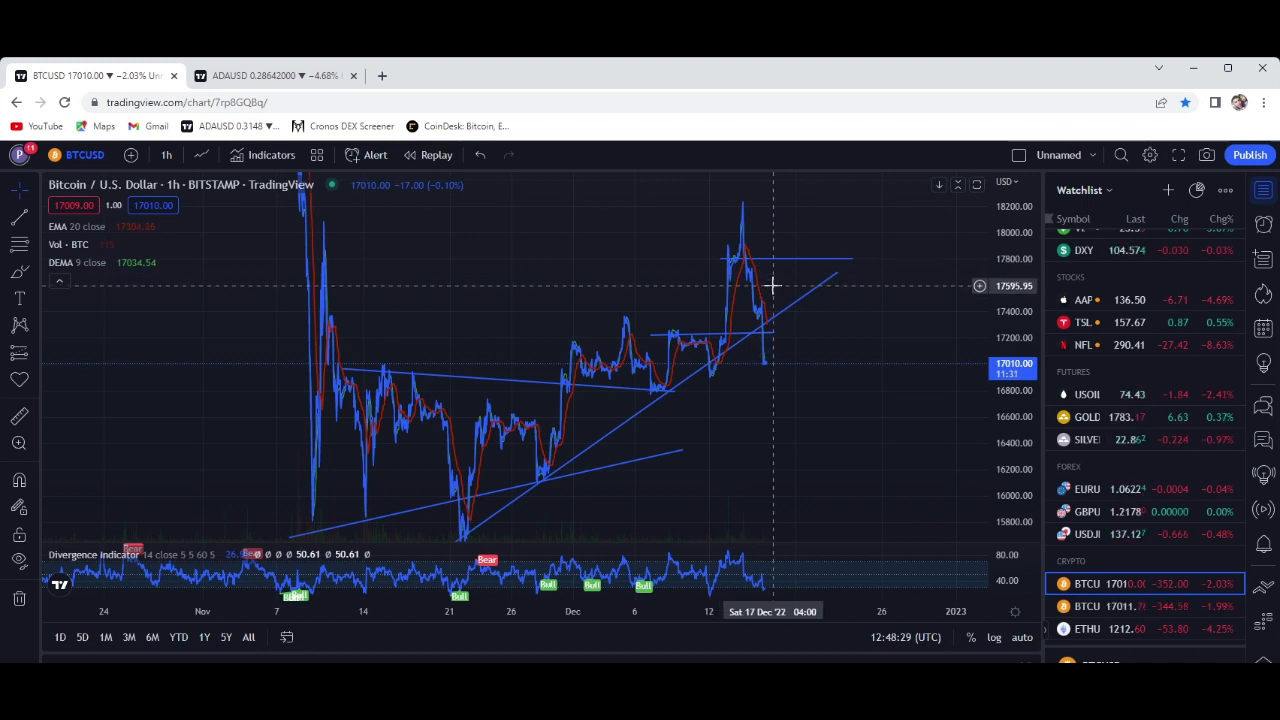
pyautogui.moveTo(828, 336)
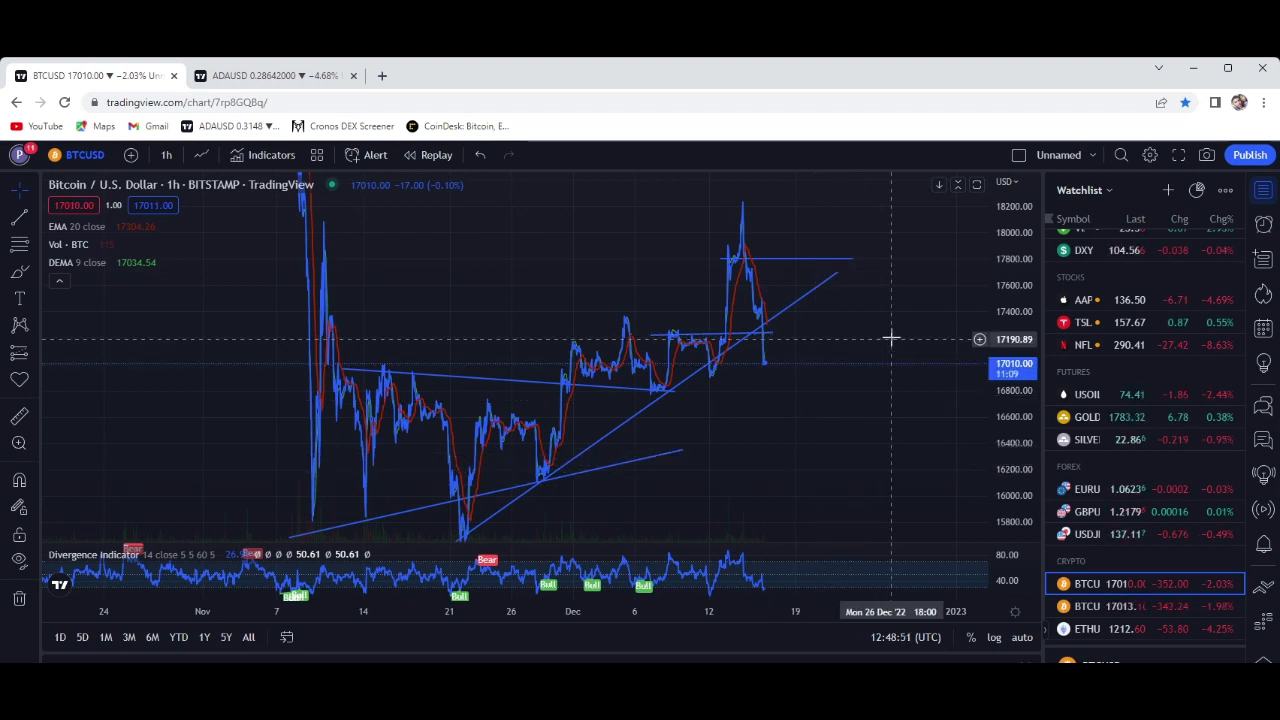
pyautogui.moveTo(810, 440)
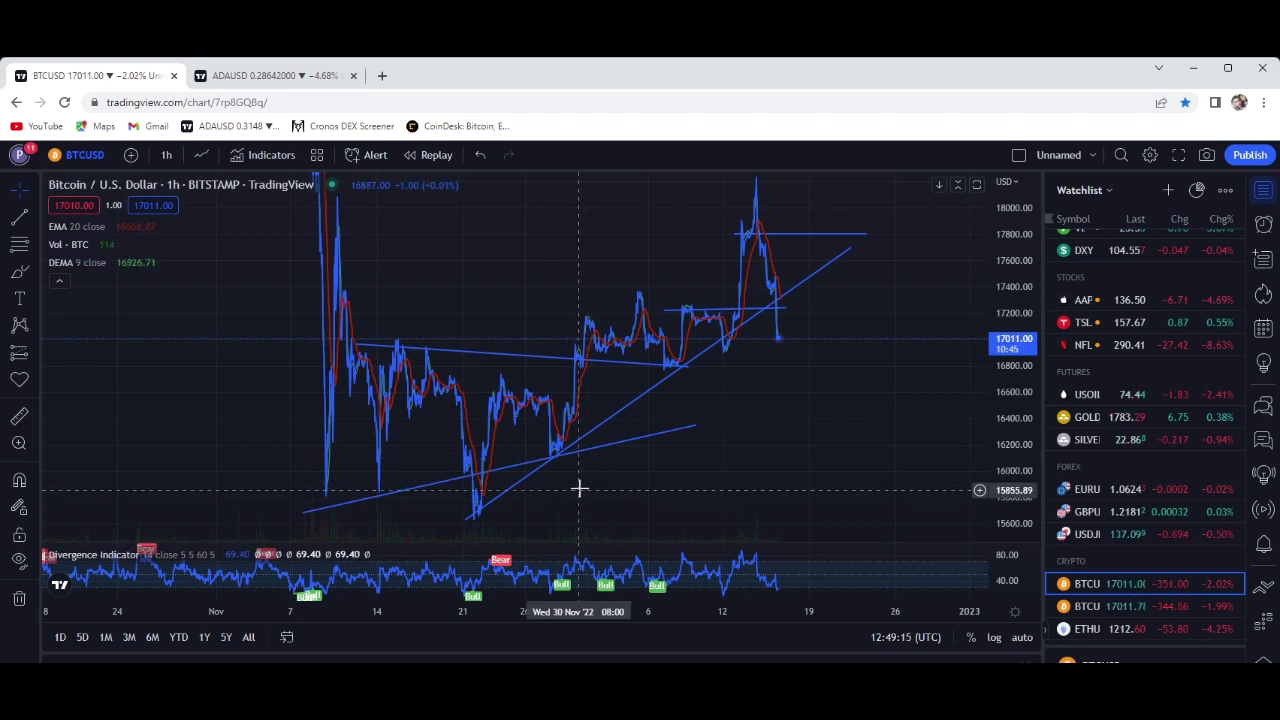
pyautogui.moveTo(596, 481)
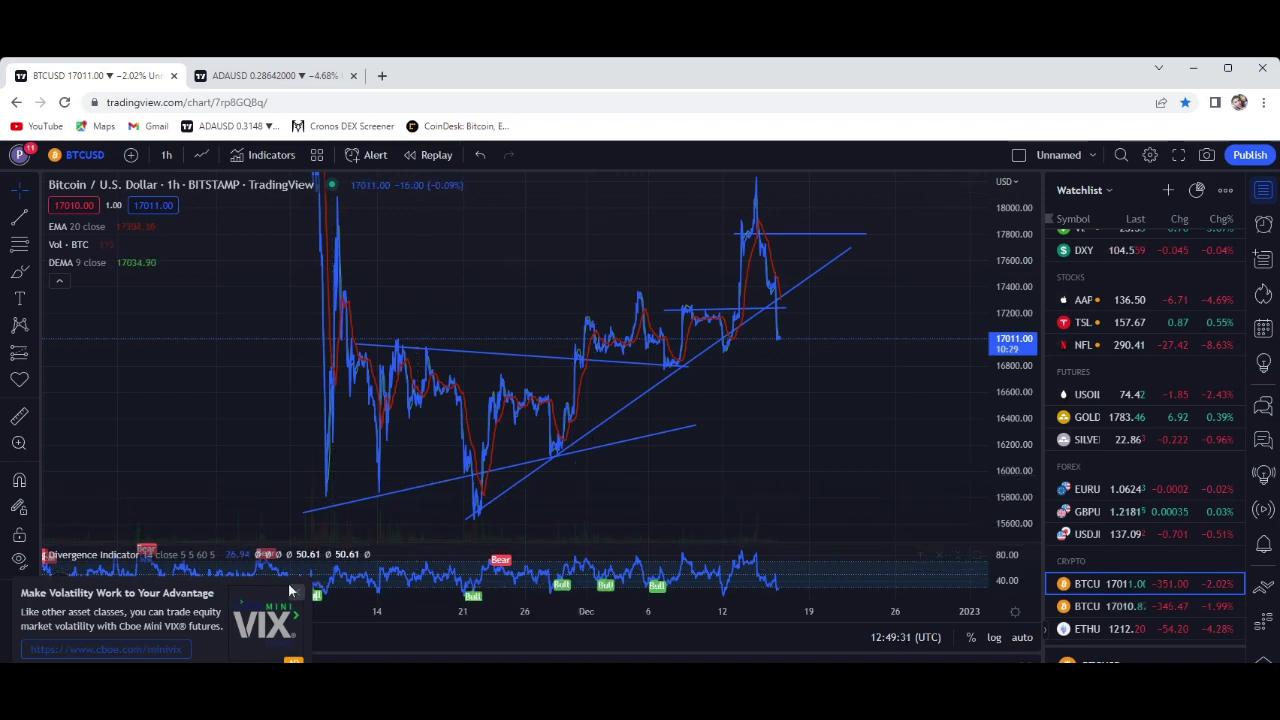
pyautogui.moveTo(510, 434)
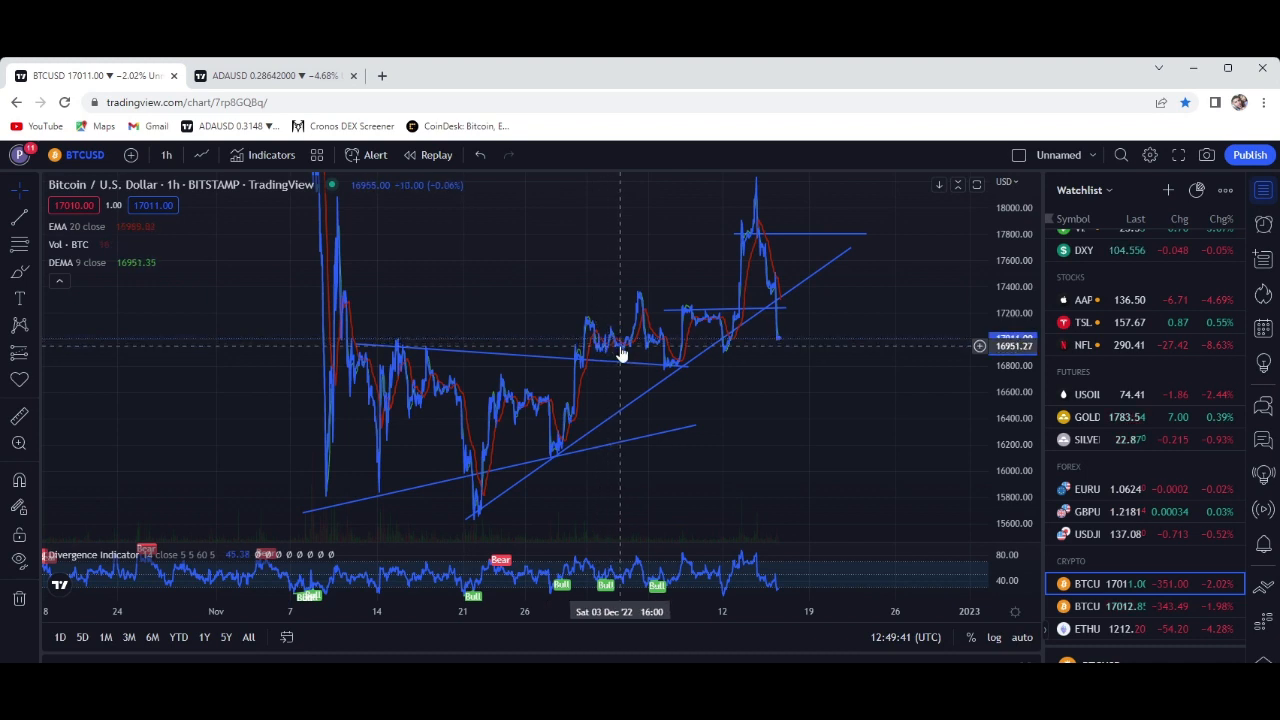
pyautogui.moveTo(647, 348)
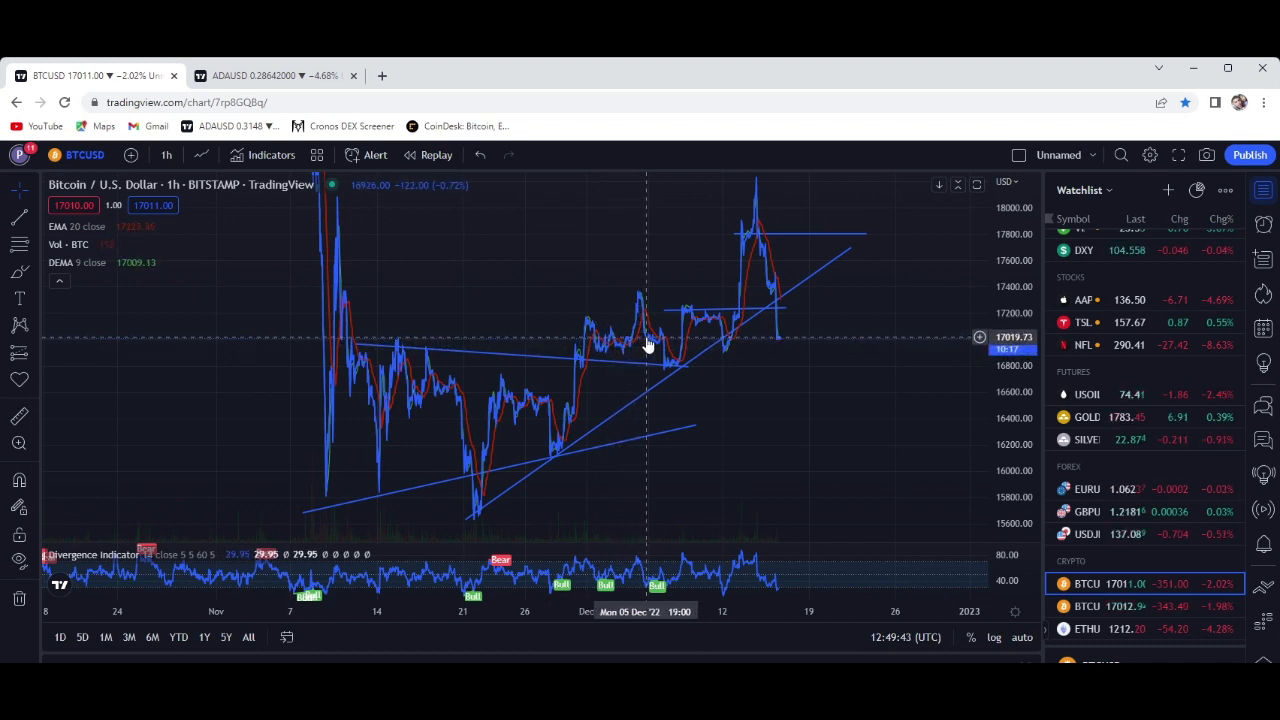
pyautogui.moveTo(630, 350)
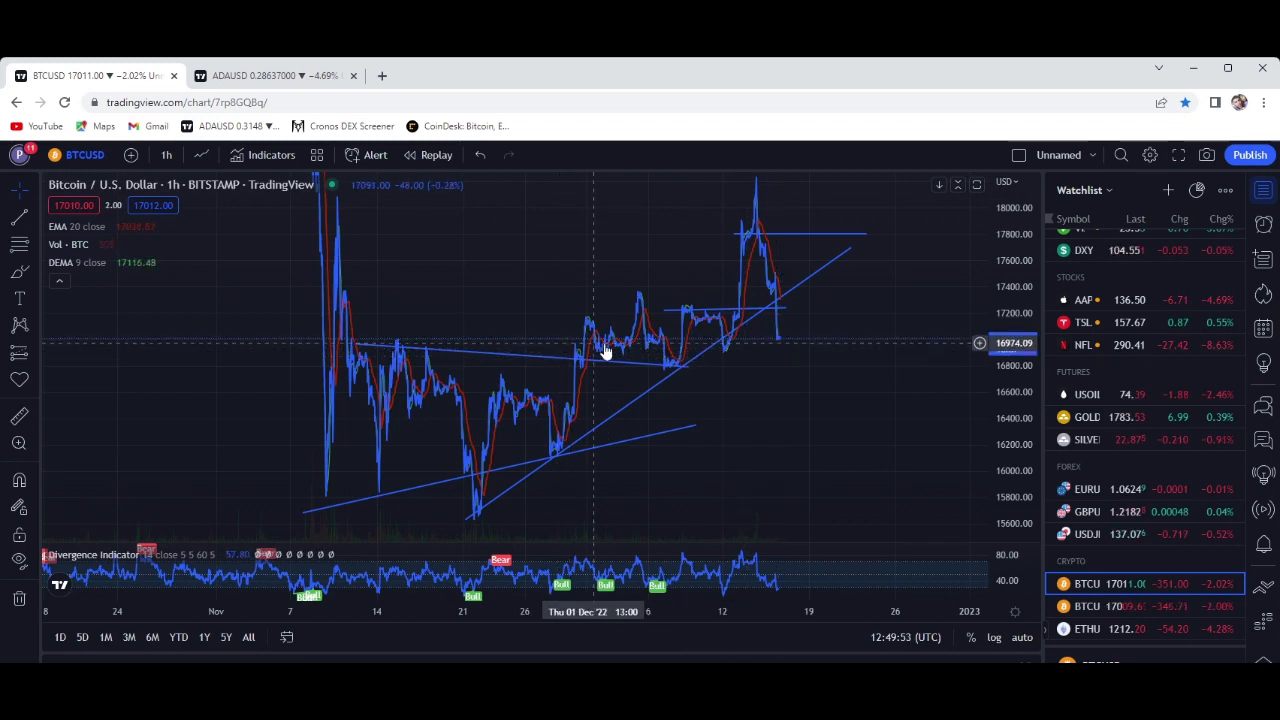
pyautogui.moveTo(645, 357)
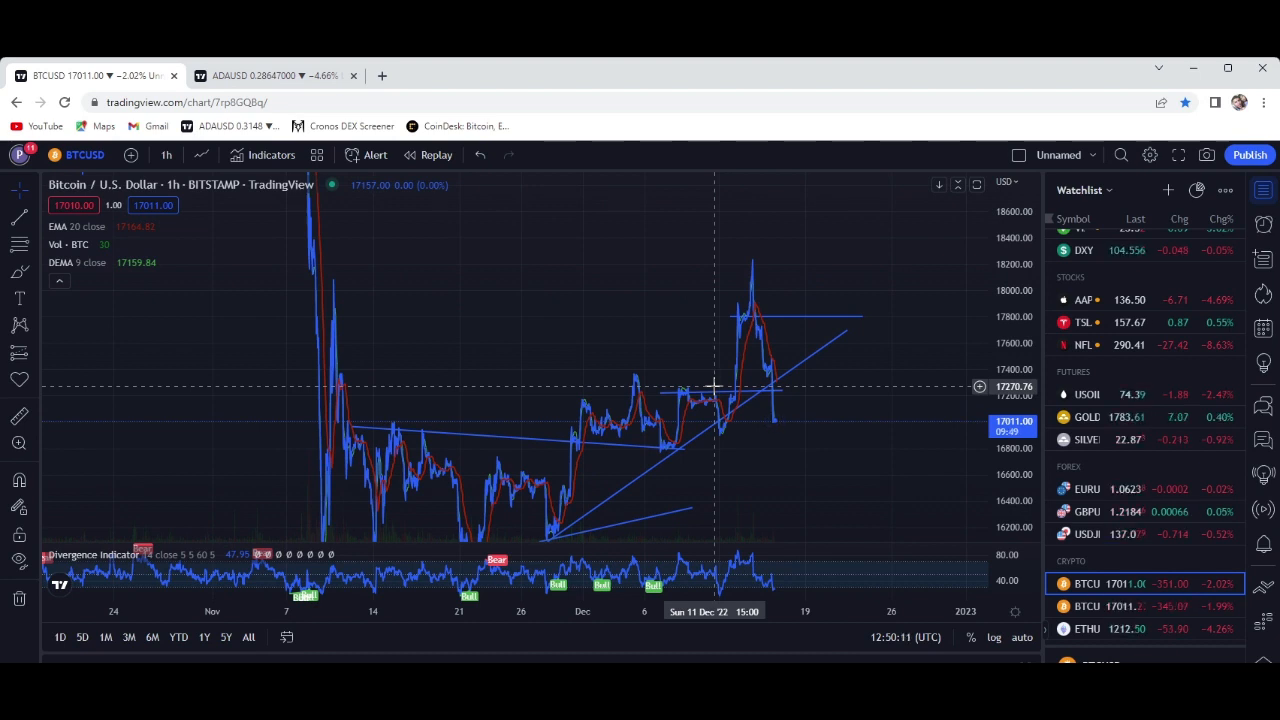
pyautogui.moveTo(730, 415)
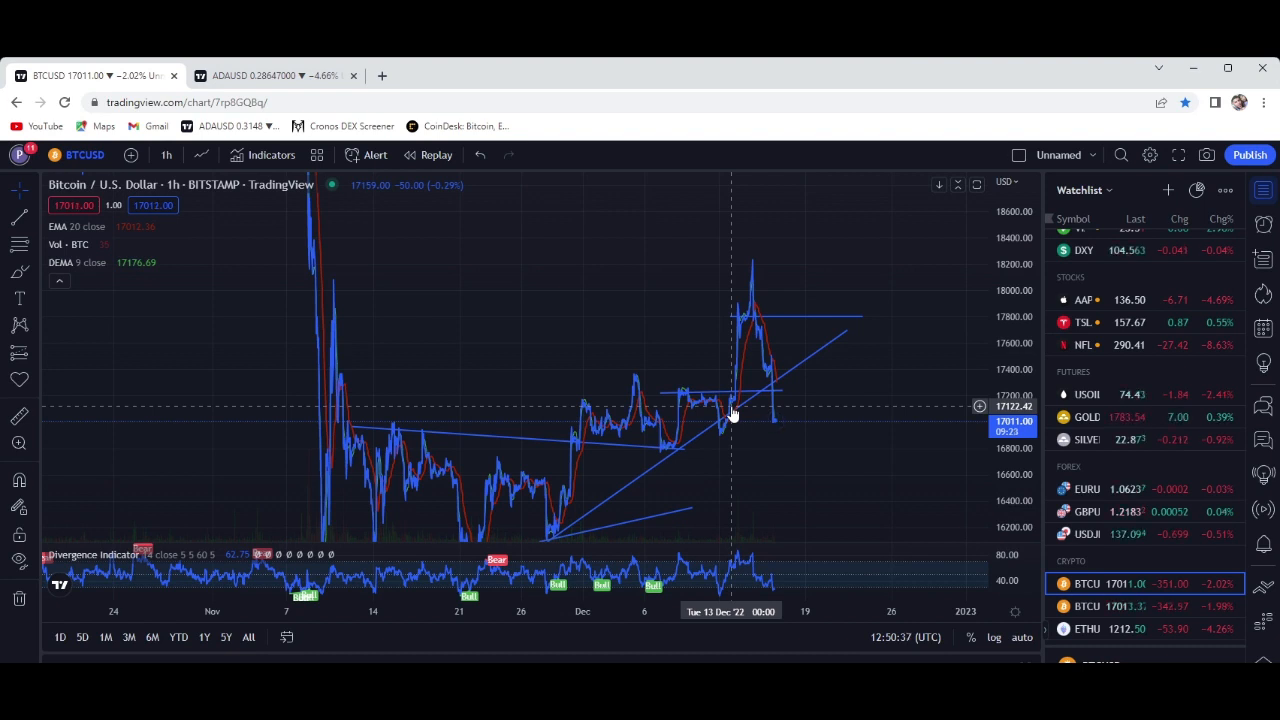
pyautogui.moveTo(755, 500)
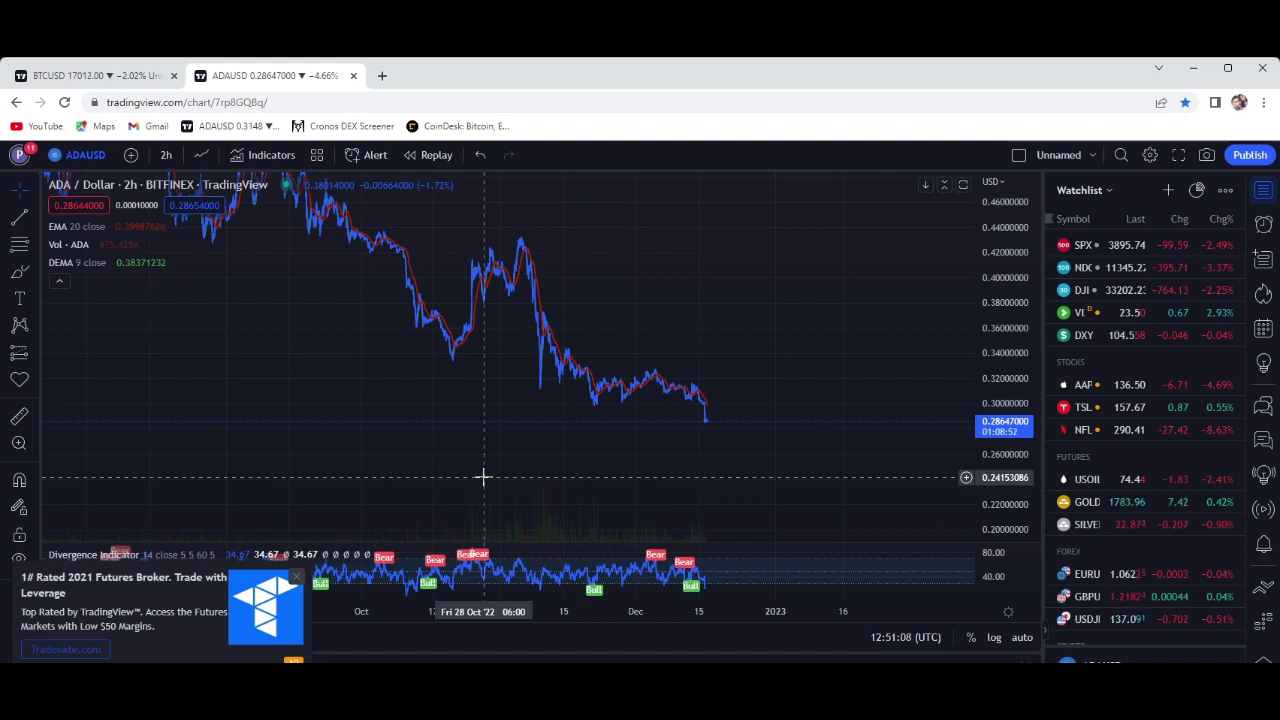
pyautogui.moveTo(641, 448)
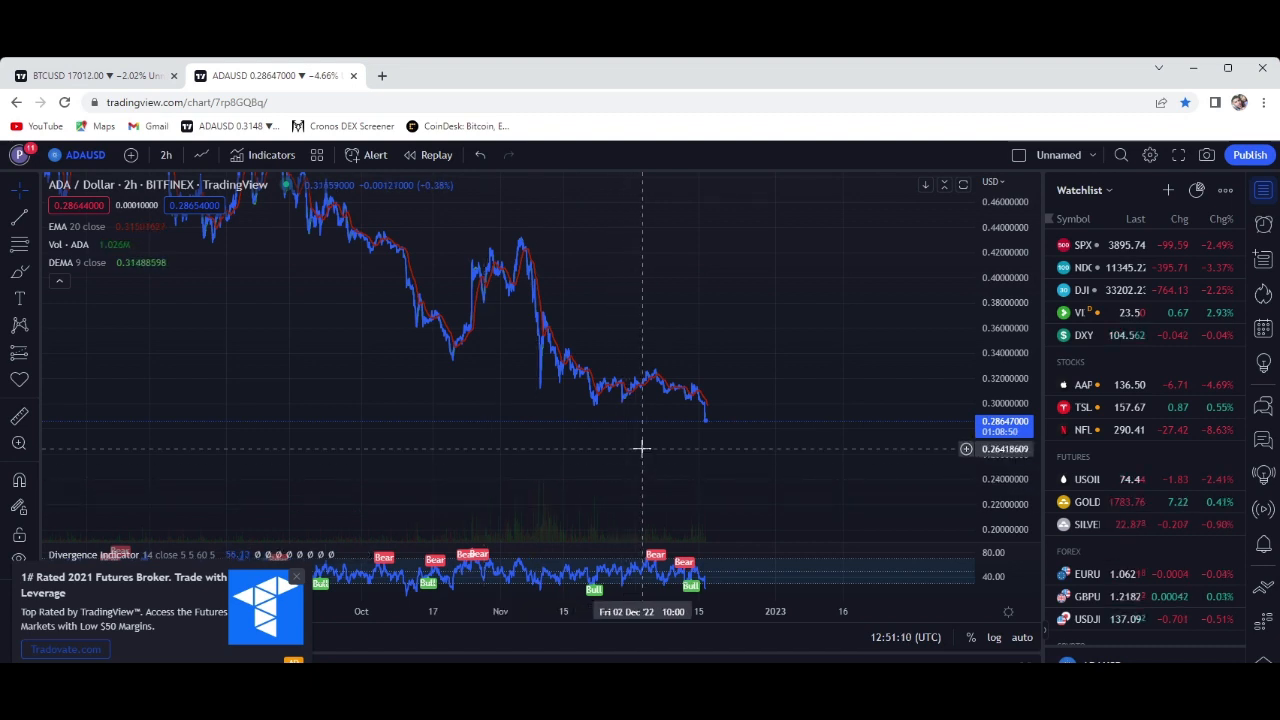
pyautogui.moveTo(645, 485)
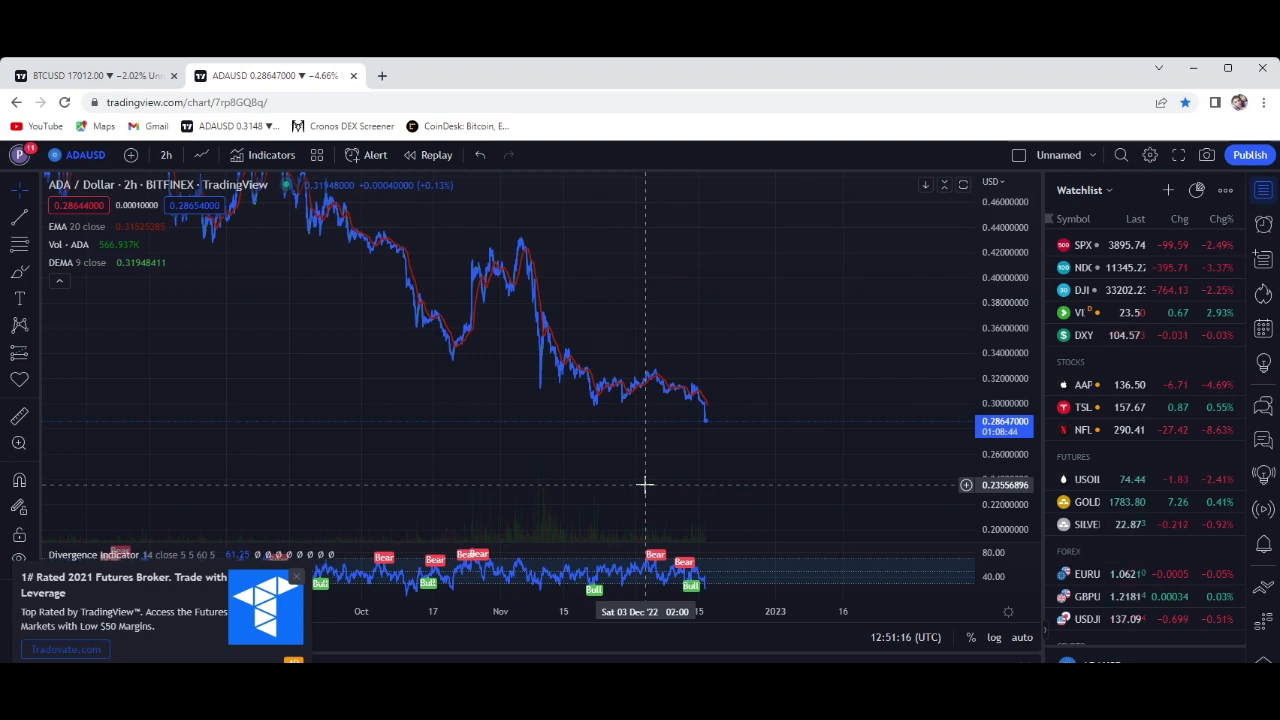
pyautogui.moveTo(628, 428)
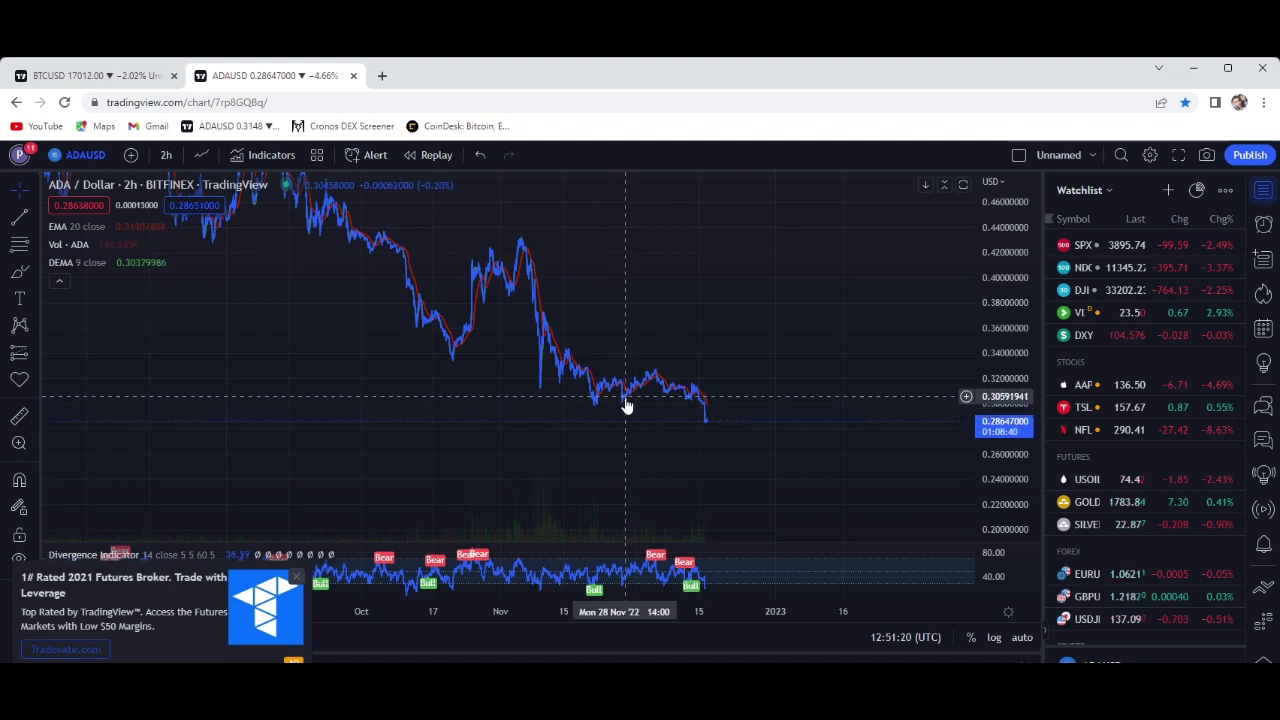
pyautogui.moveTo(660, 402)
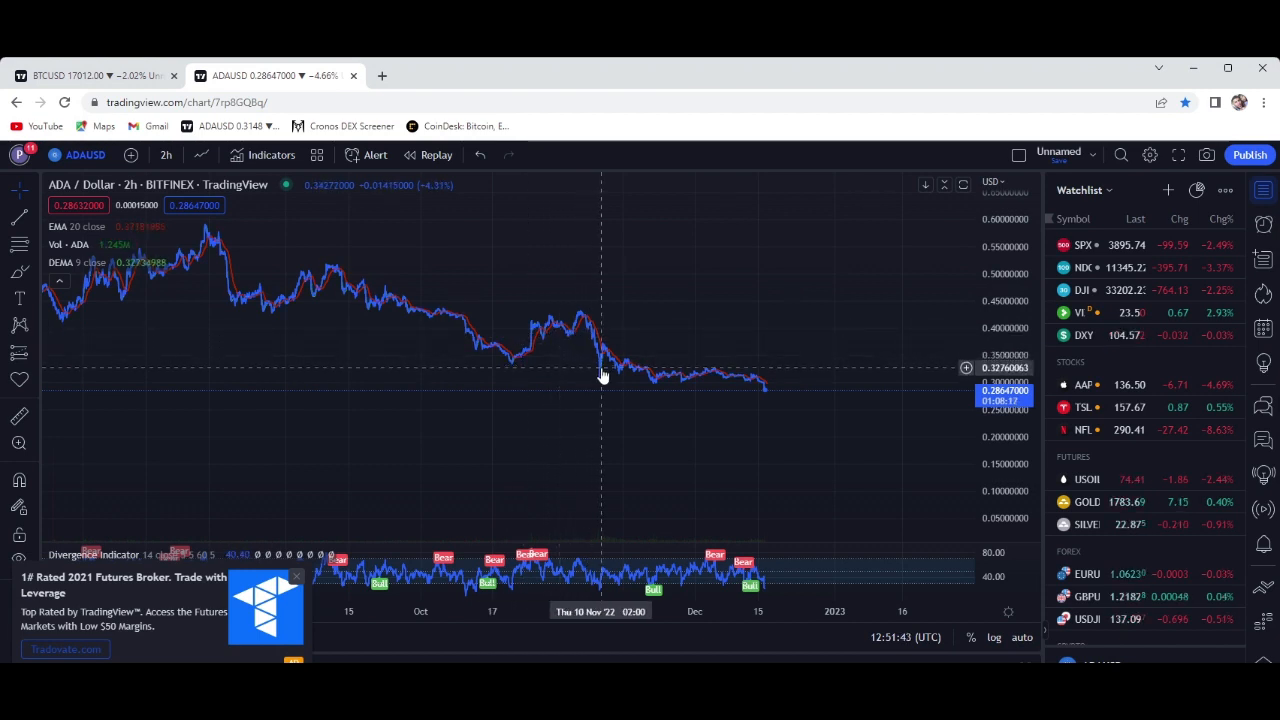
pyautogui.moveTo(735, 364)
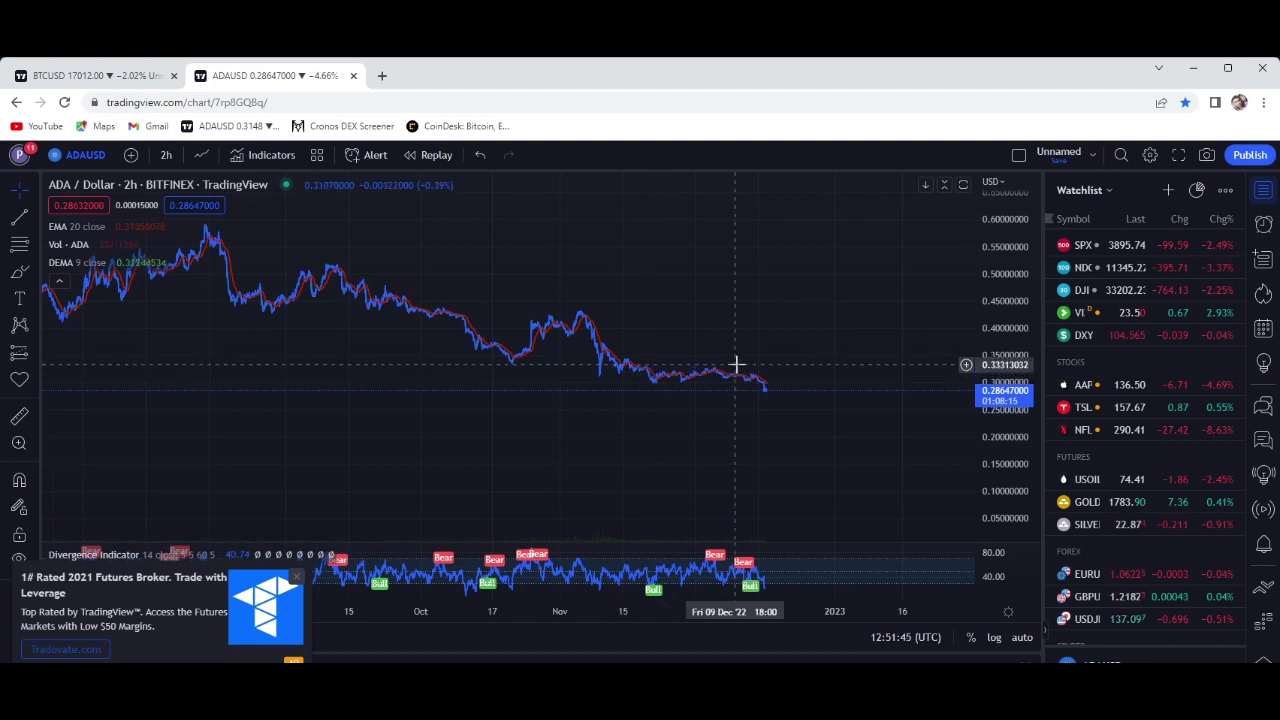
pyautogui.moveTo(795, 428)
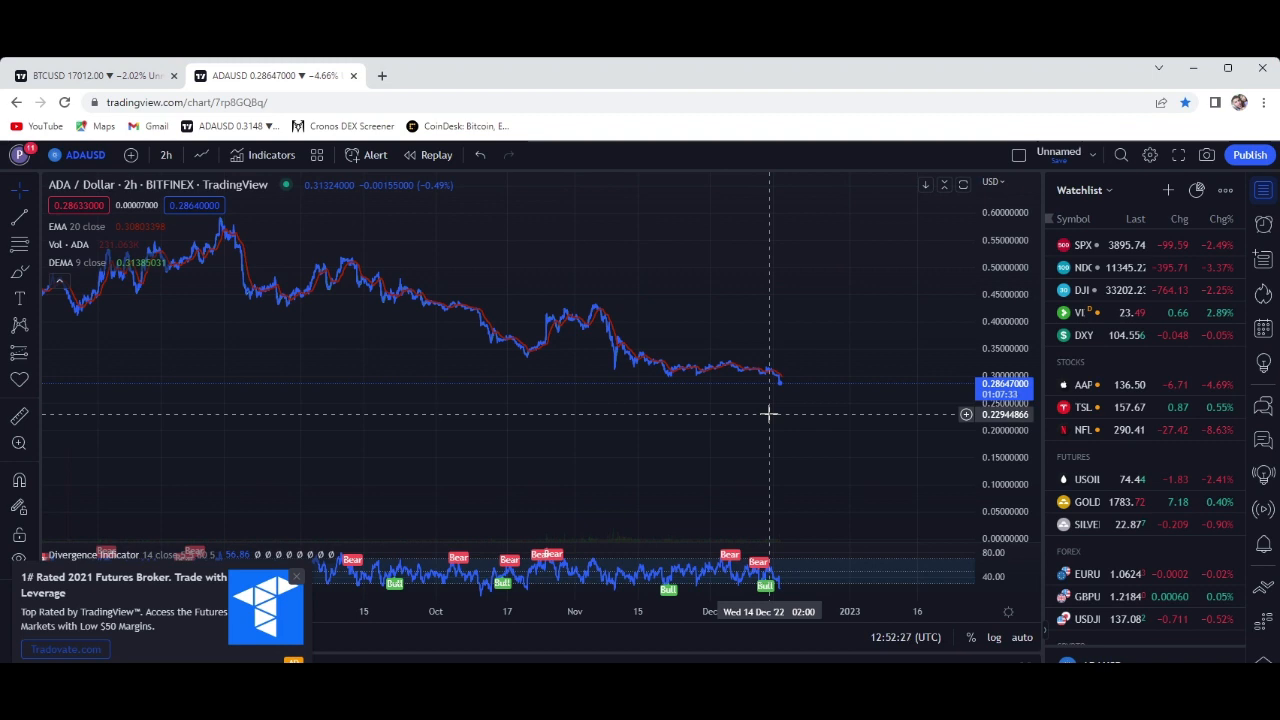
pyautogui.moveTo(1166, 497)
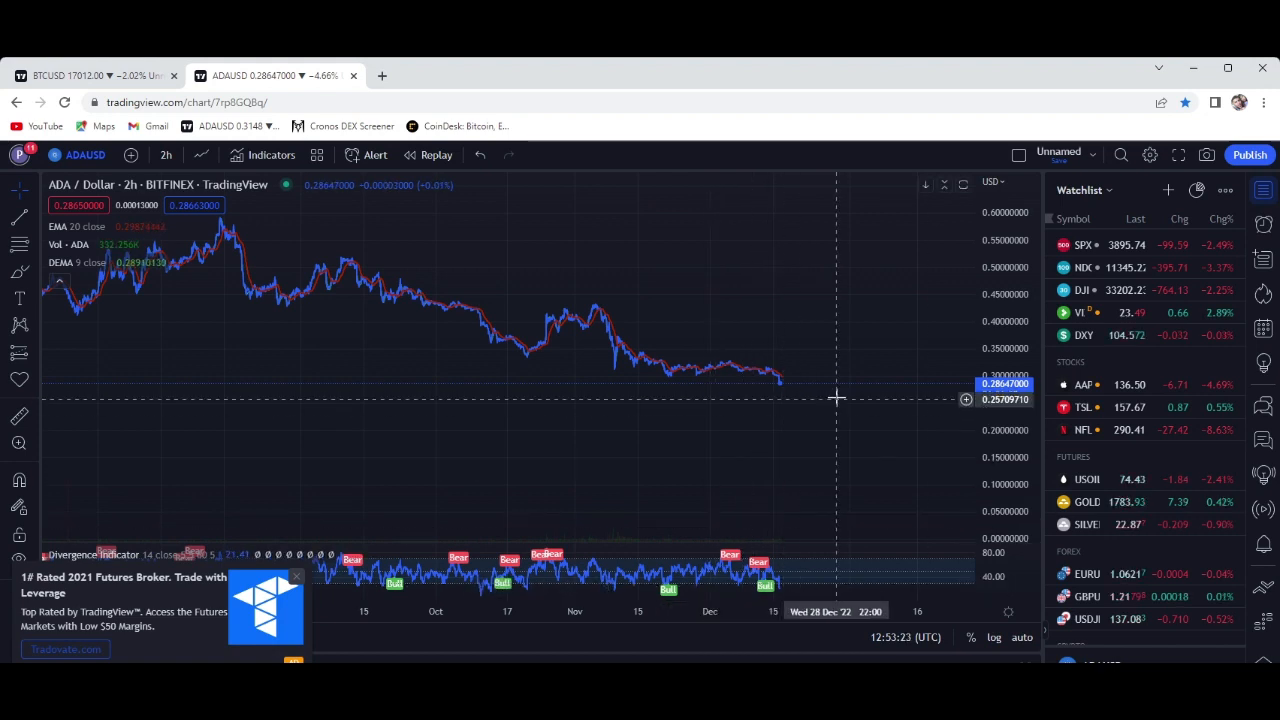
pyautogui.moveTo(832, 325)
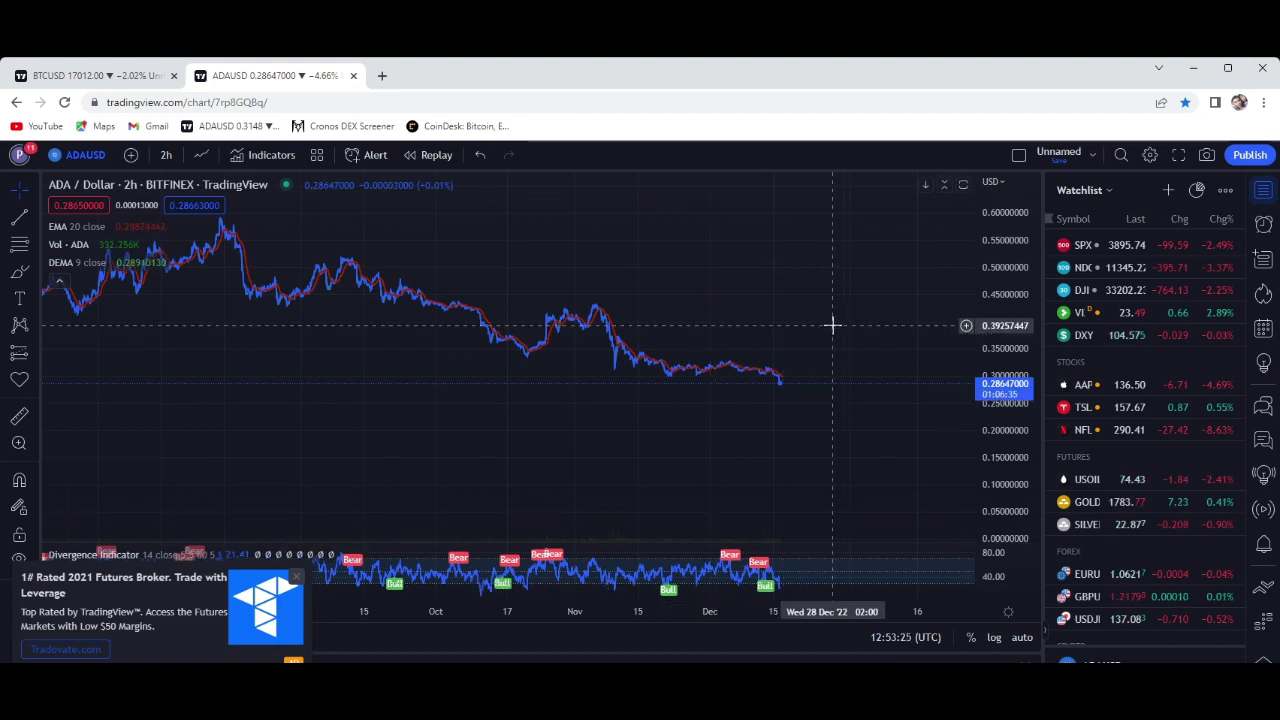
pyautogui.moveTo(913, 356)
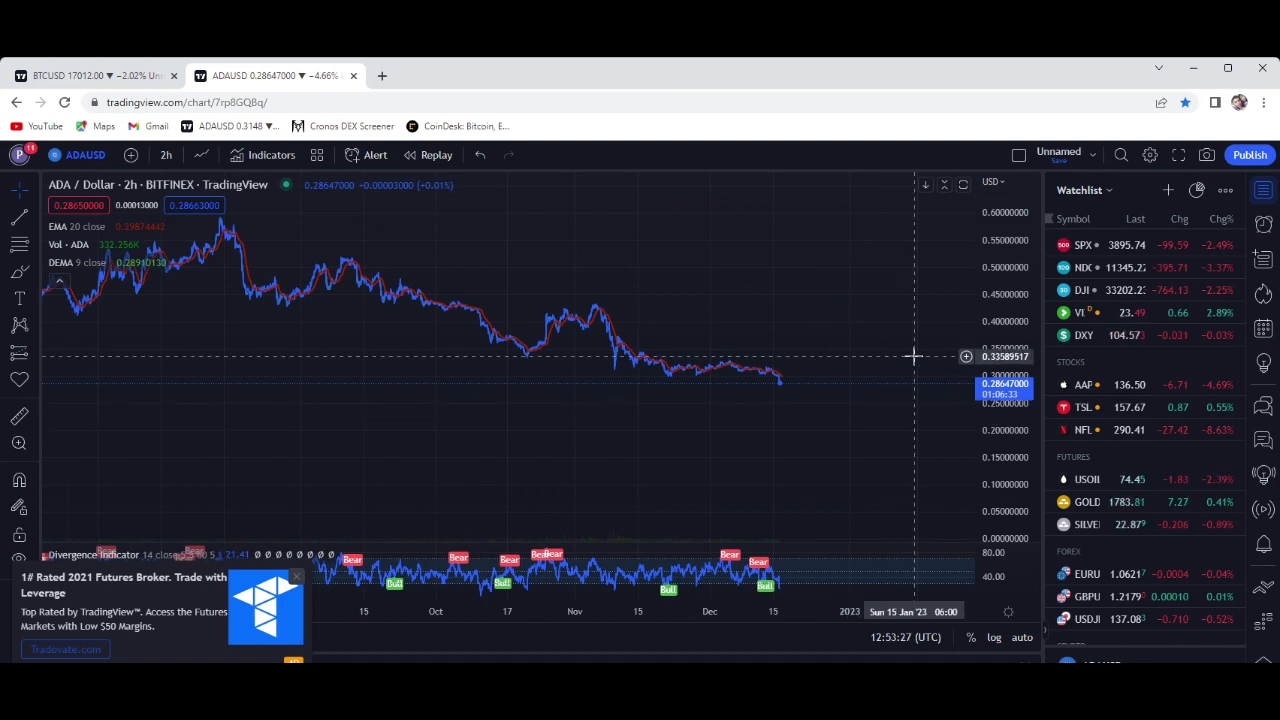
pyautogui.moveTo(877, 343)
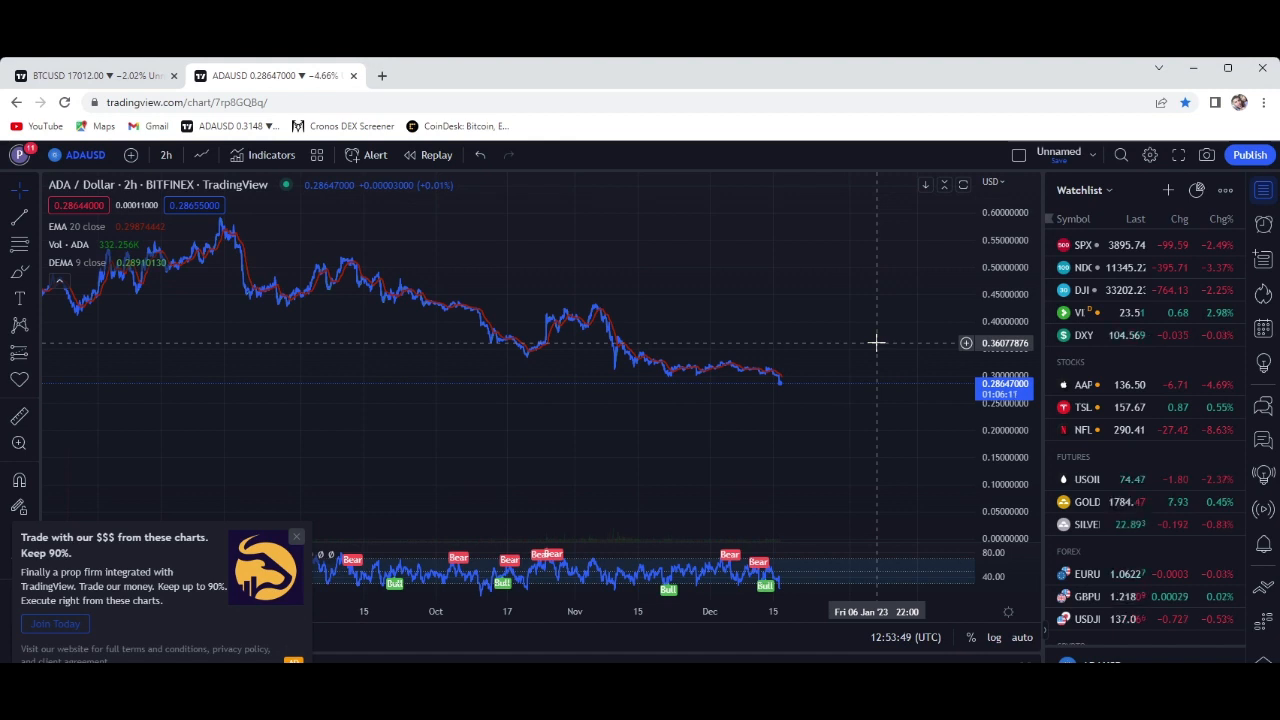
pyautogui.moveTo(923, 423)
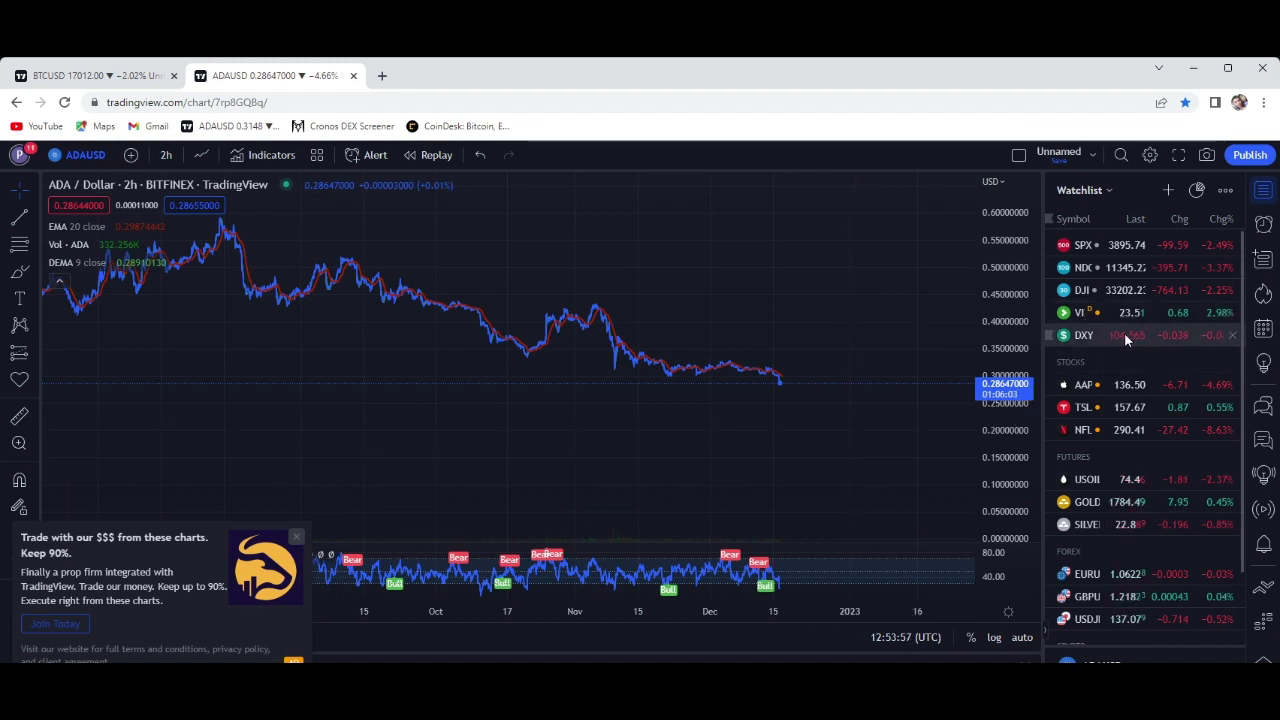
pyautogui.moveTo(1124, 335)
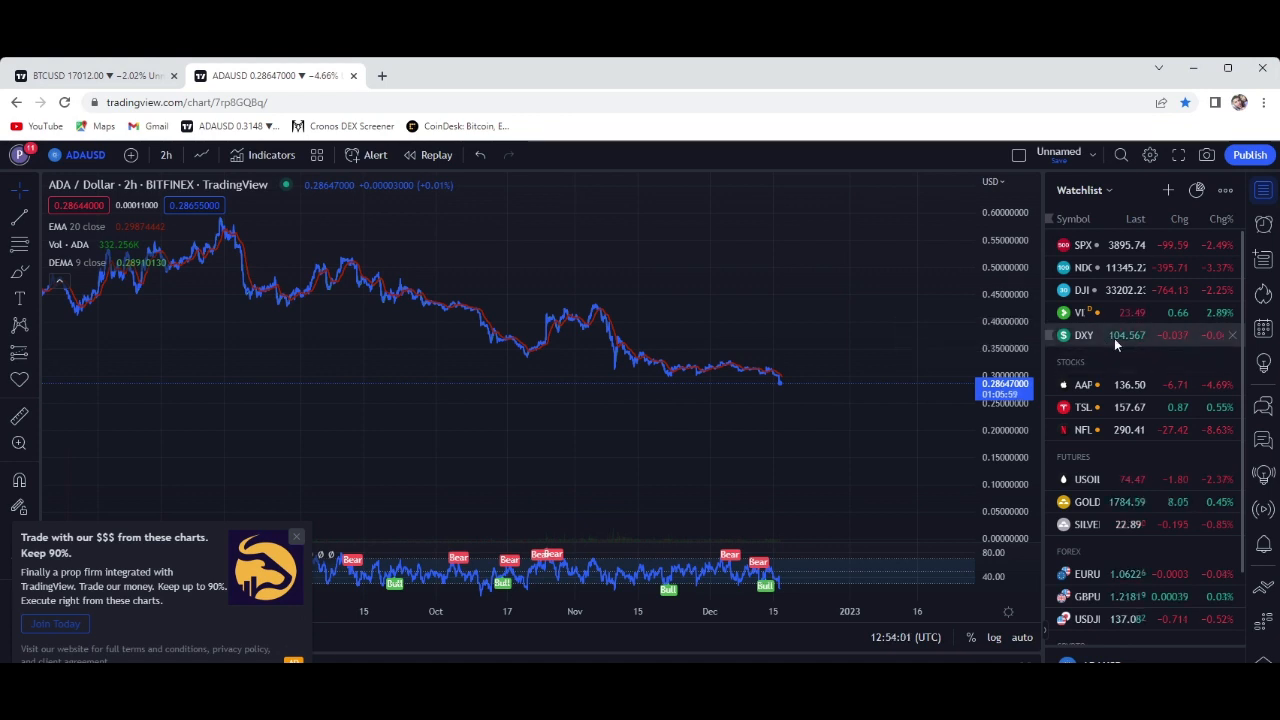
# - Load the DXY dollar index 2-hour chart from the Watchlist, replacing ADA/USD
pyautogui.click(1084, 335)
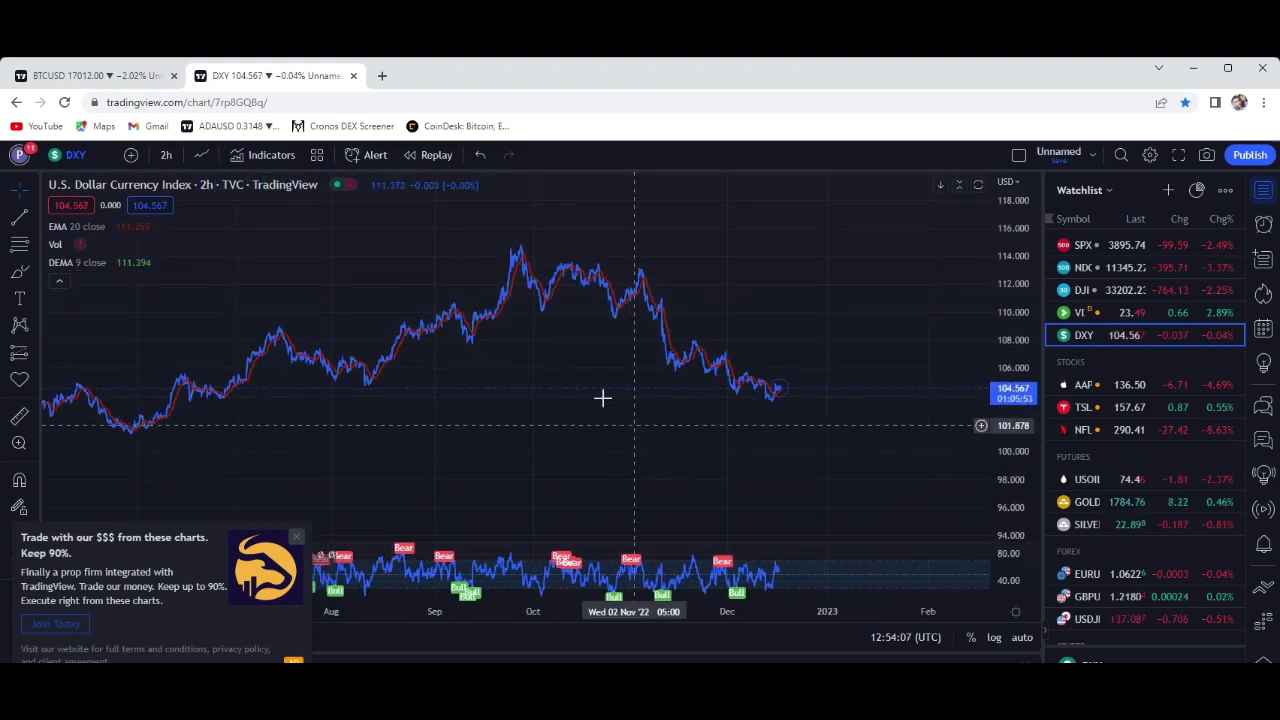
pyautogui.moveTo(782, 394)
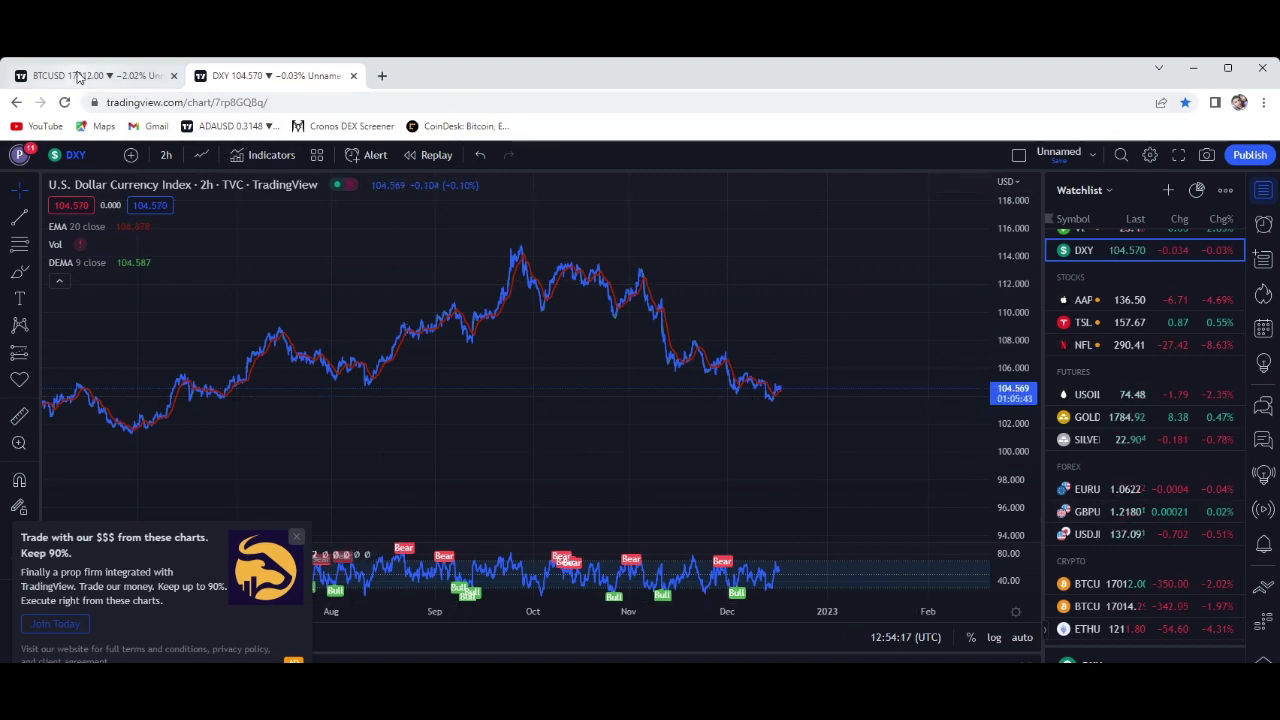
# - Switch to the BTCUSD browser tab showing the Bitcoin 1h chart with trendlines
pyautogui.click(90, 75)
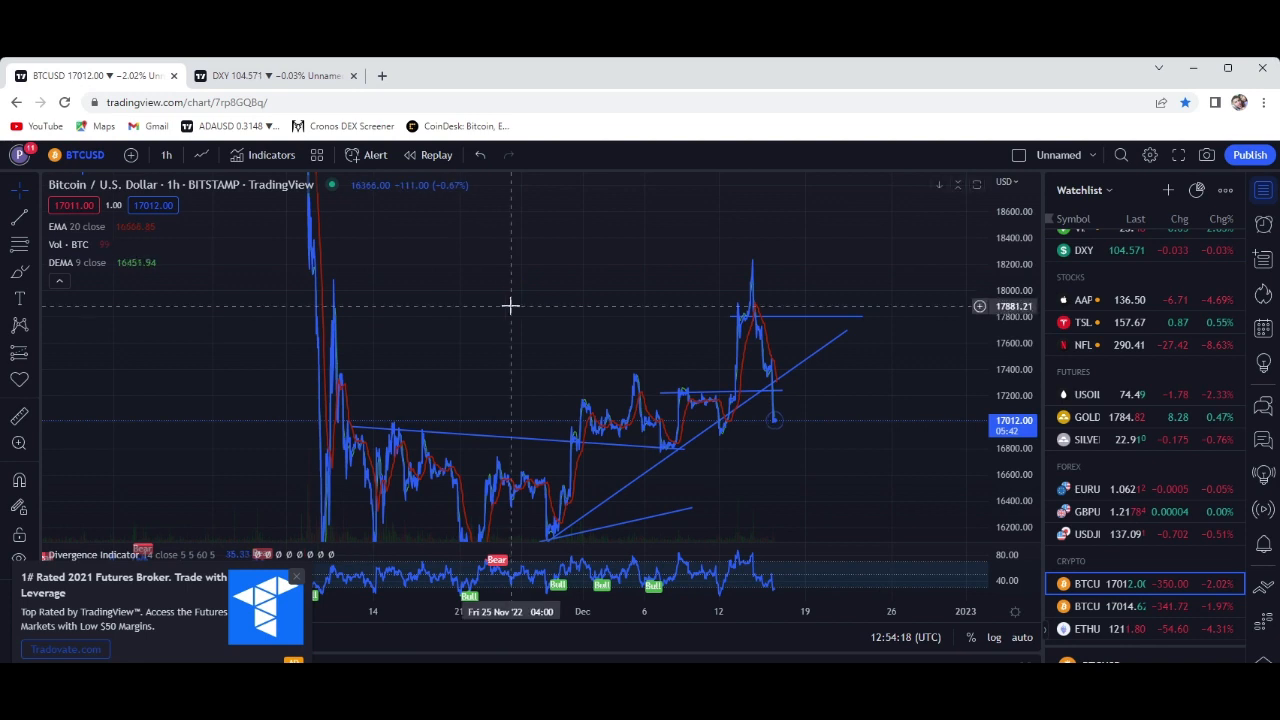
pyautogui.moveTo(547, 308)
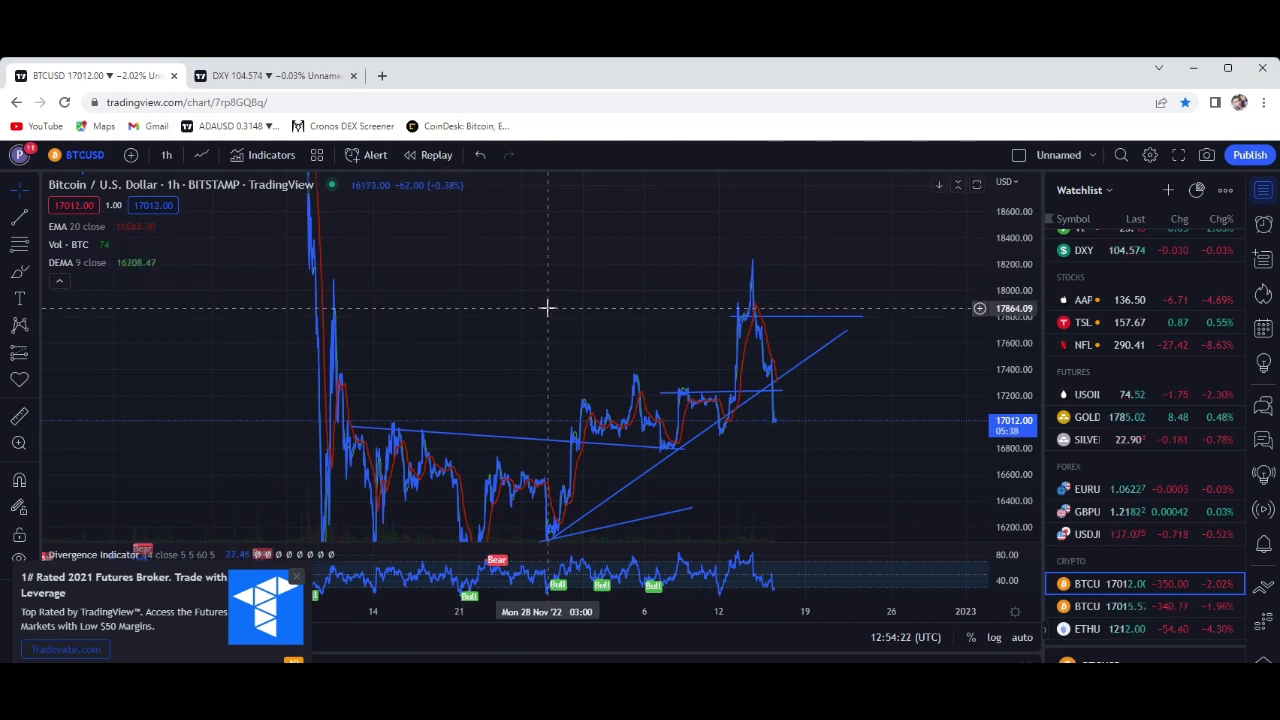
pyautogui.moveTo(935, 422)
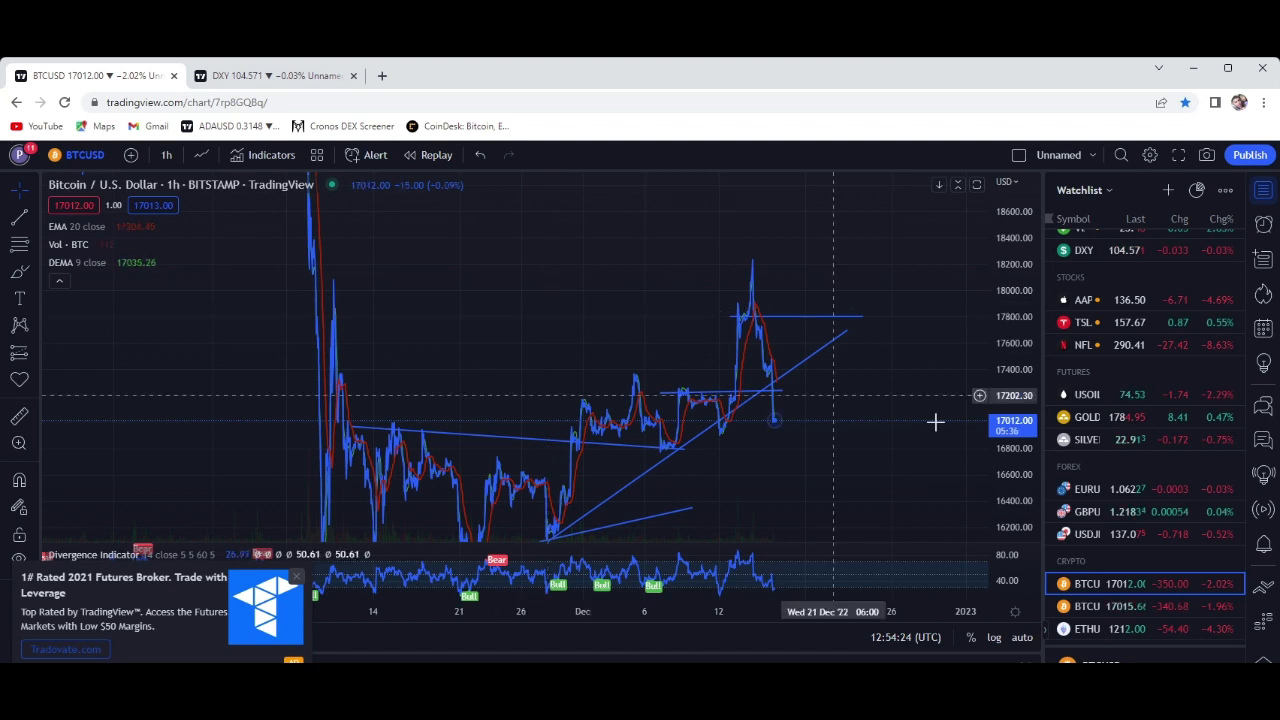